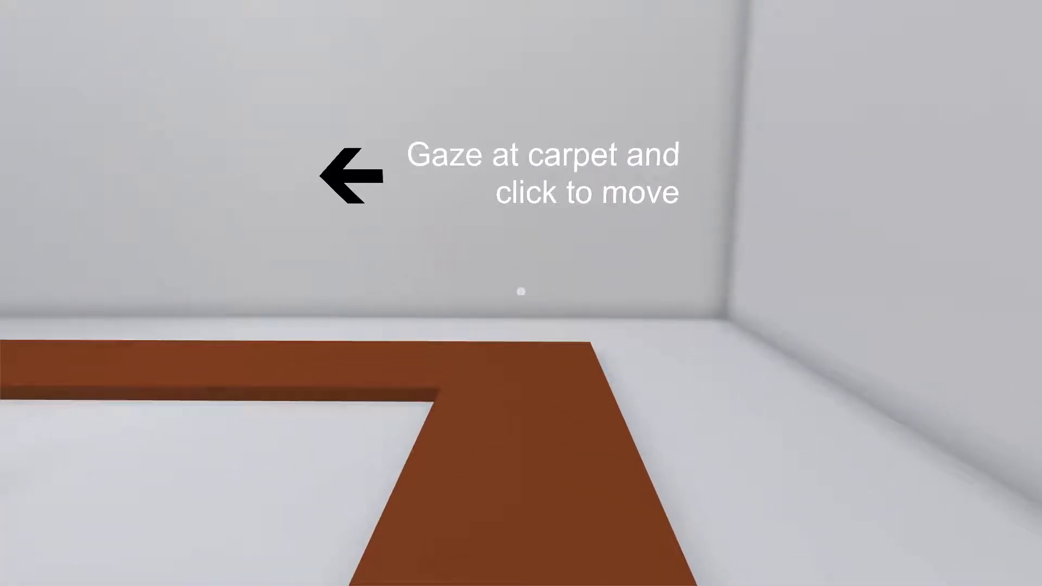
# Teleport along the carpet from the instruction wall into the roped-off hall
pyautogui.click(521, 291)
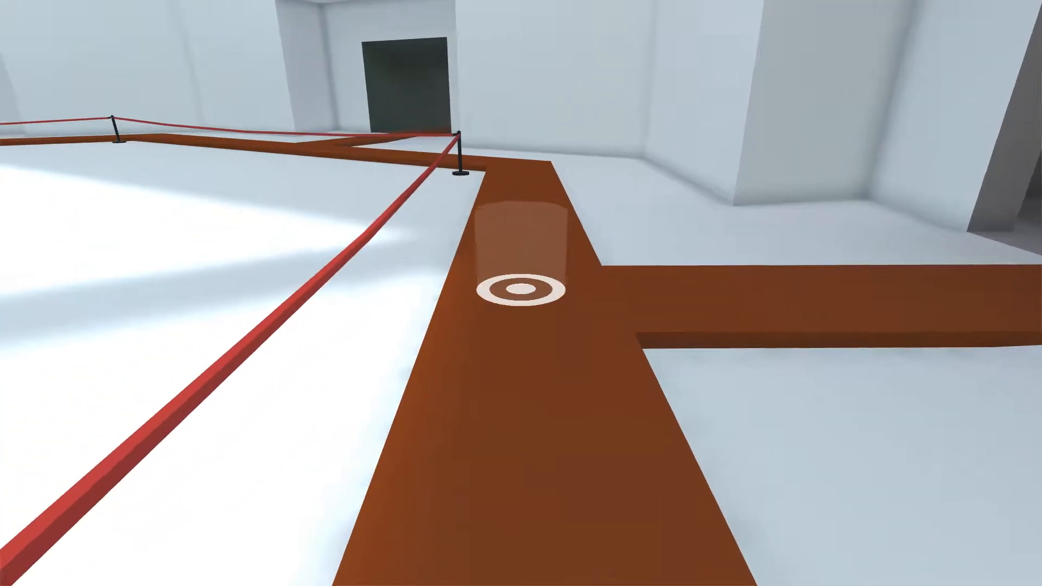
pyautogui.moveTo(521, 294)
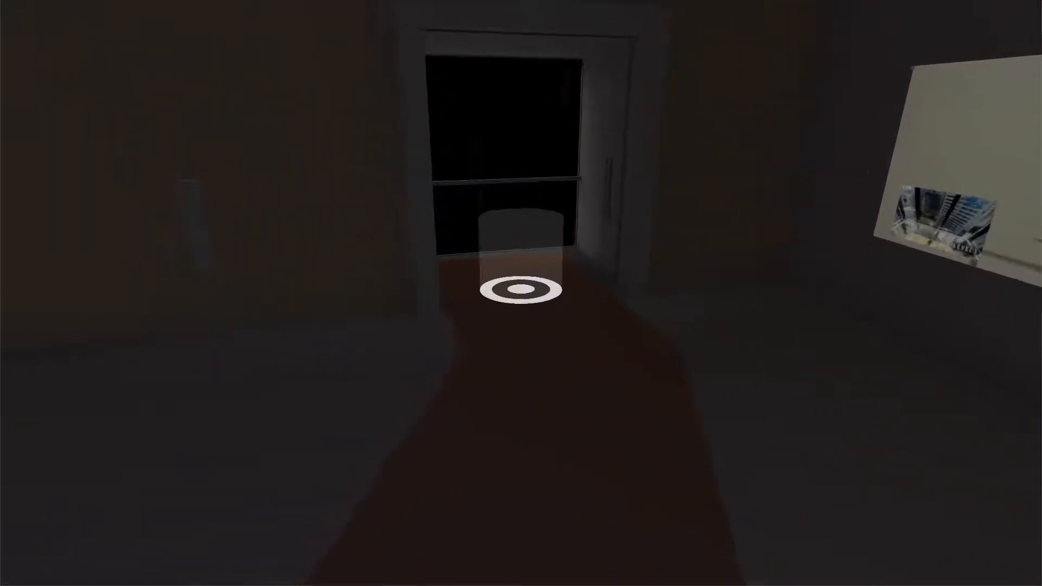
pyautogui.moveTo(521, 292)
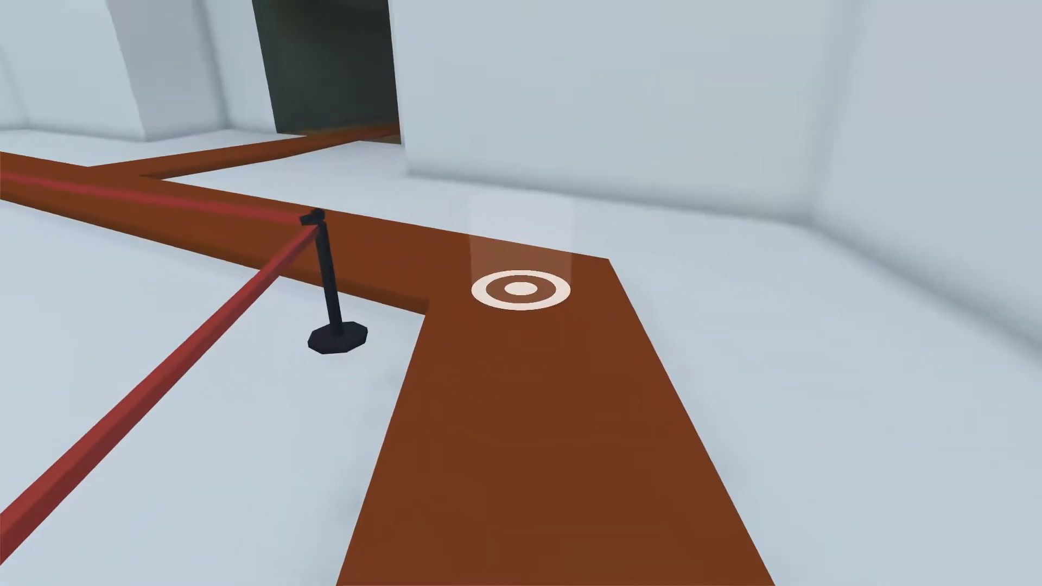
pyautogui.moveTo(521, 293)
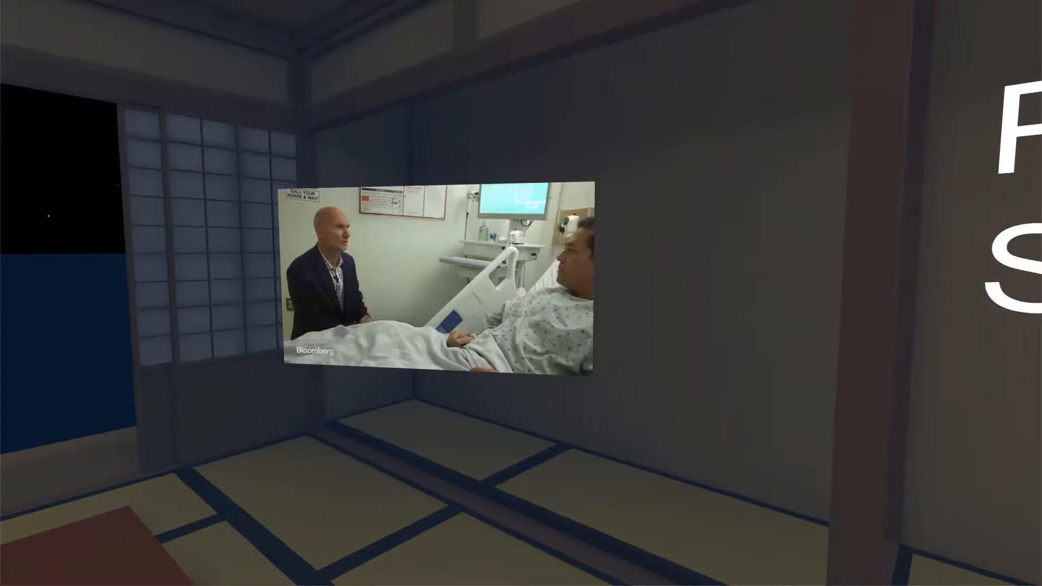
pyautogui.moveTo(521, 293)
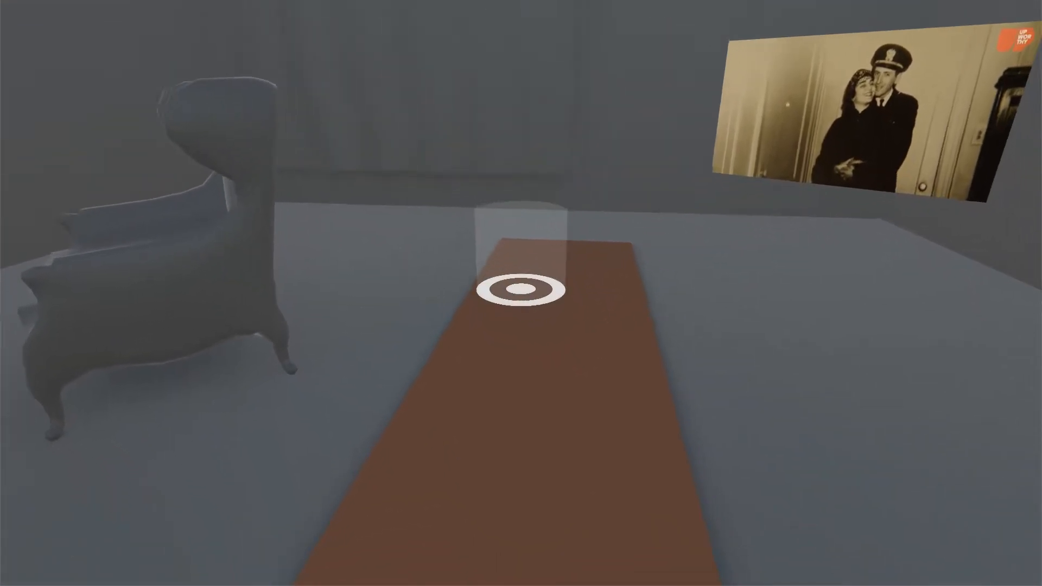
pyautogui.moveTo(521, 290)
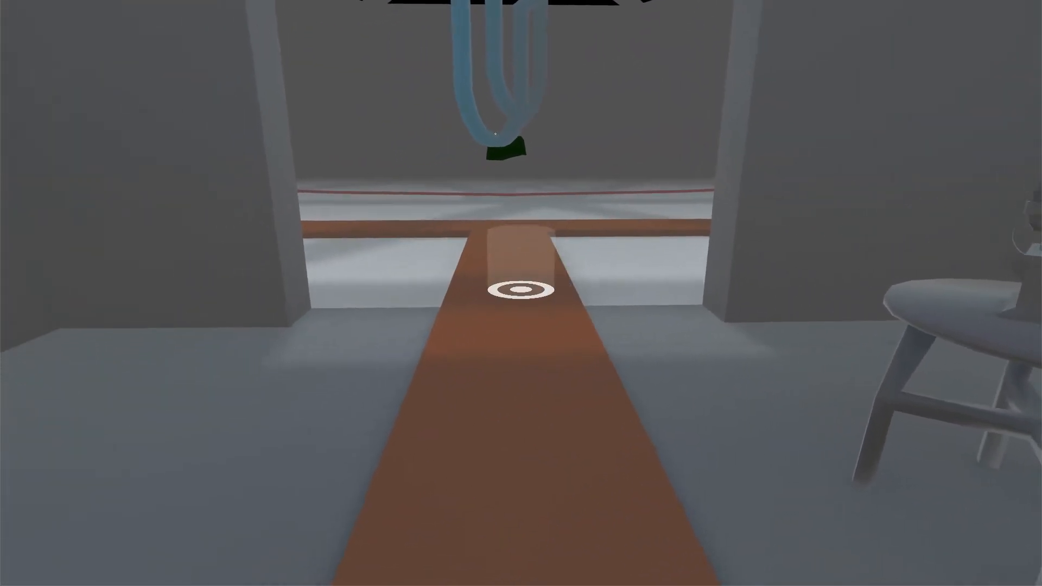
pyautogui.moveTo(521, 293)
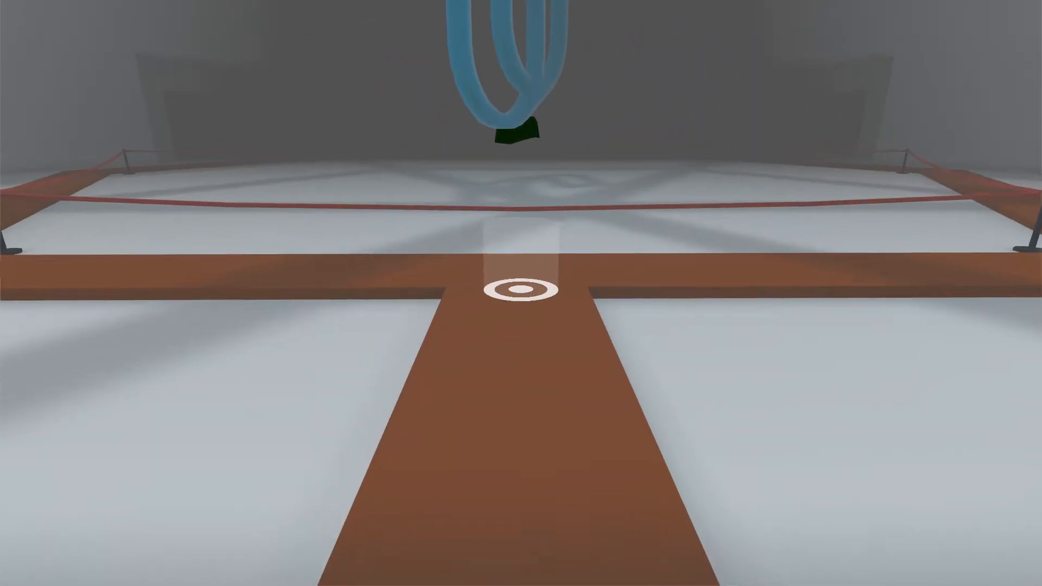